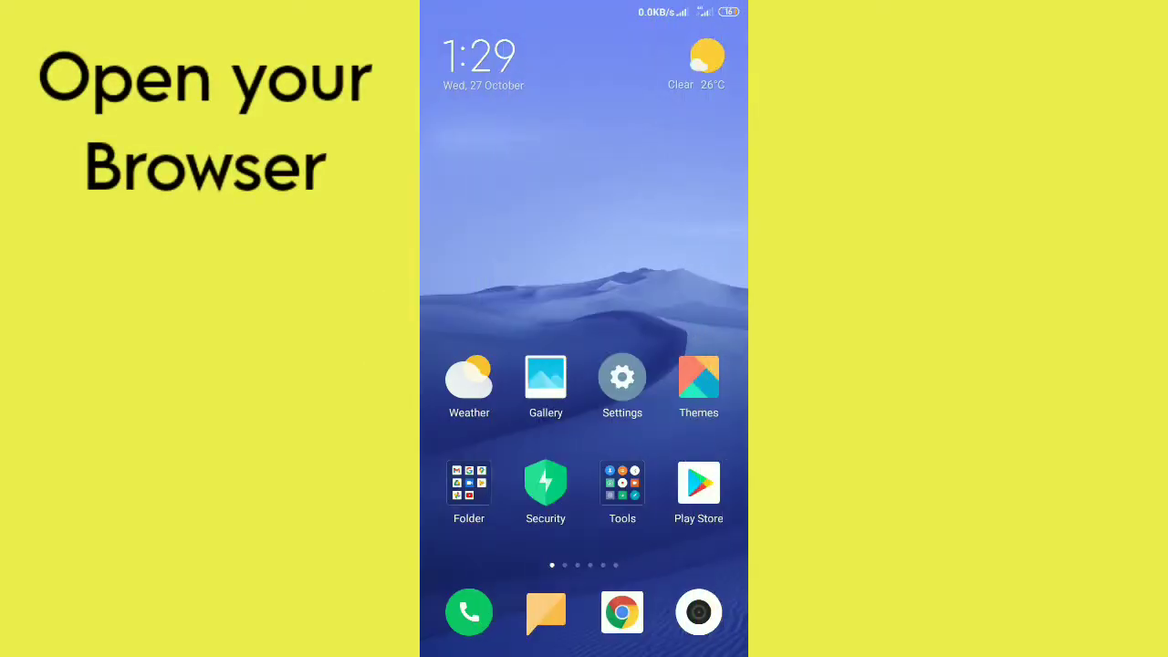
Step: Launch Chrome and load m.youtube.com
click(621, 611)
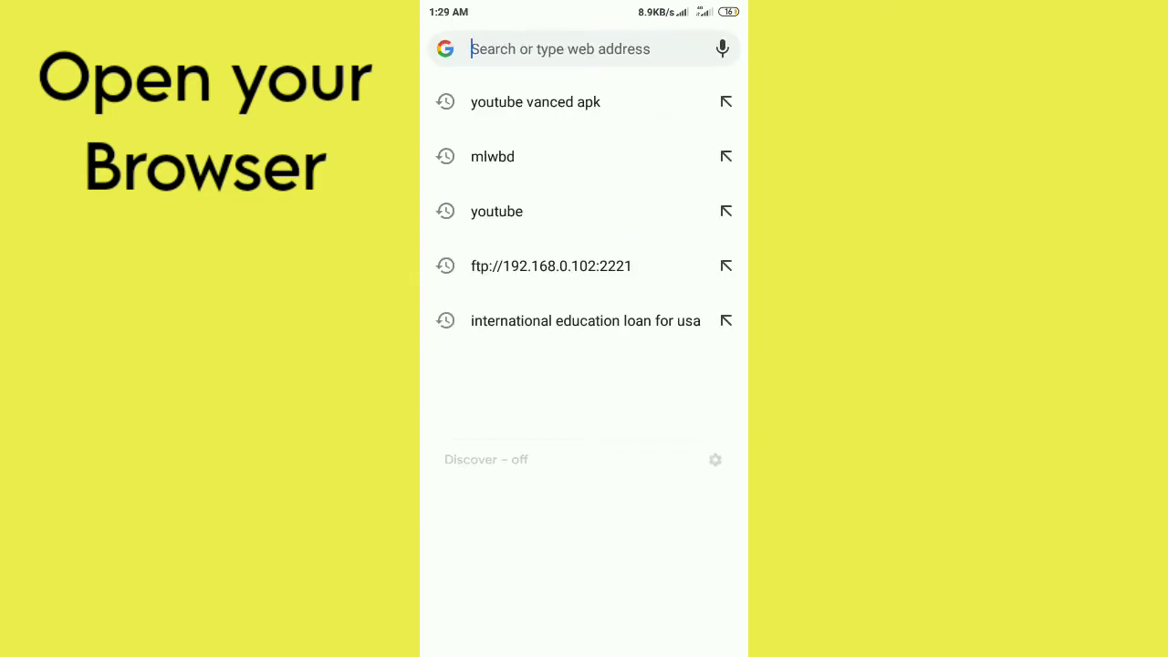
text(m.youtube.)
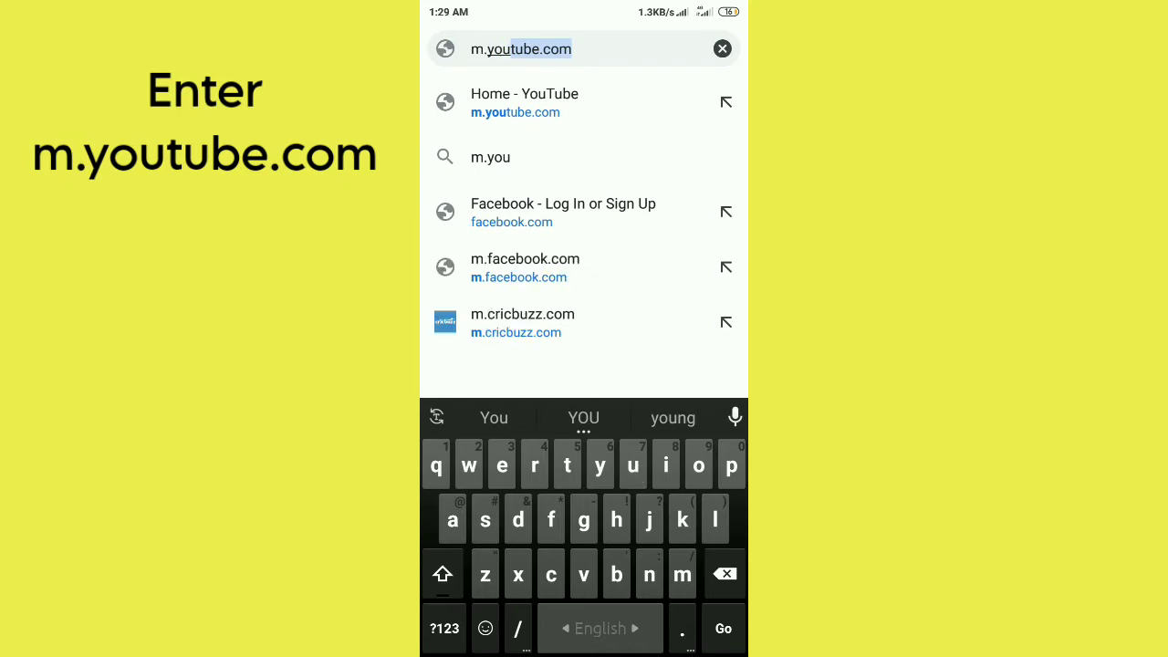
text(com)
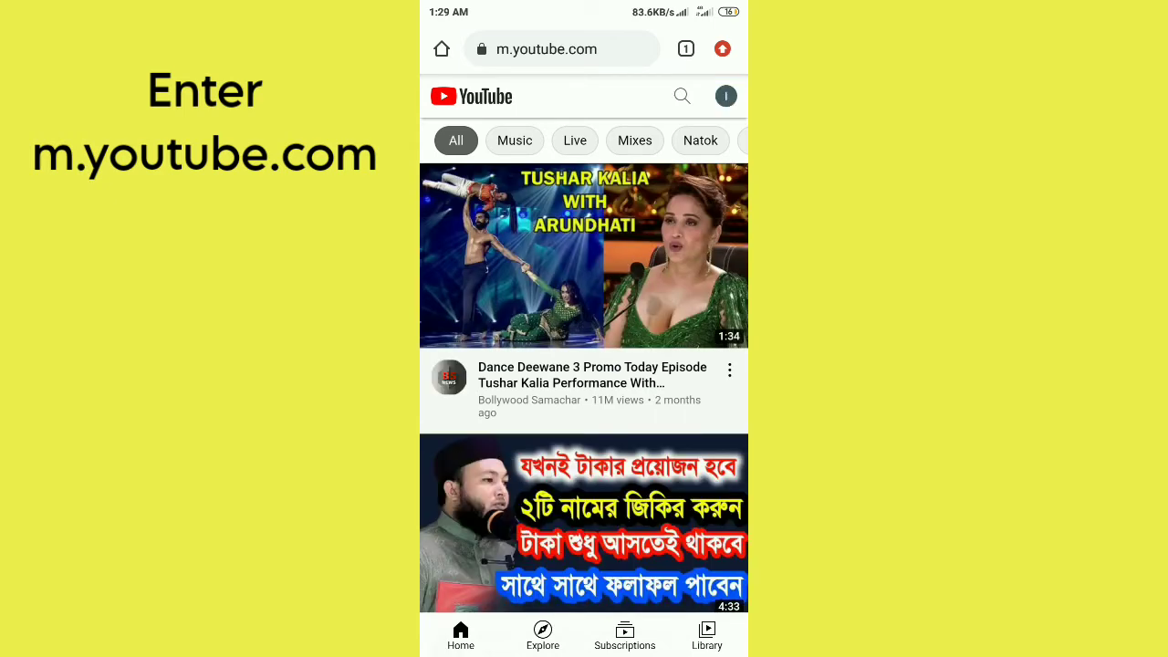
Step: Enable Chrome's Desktop site mode and open the channel's YouTube Studio dashboard
click(726, 49)
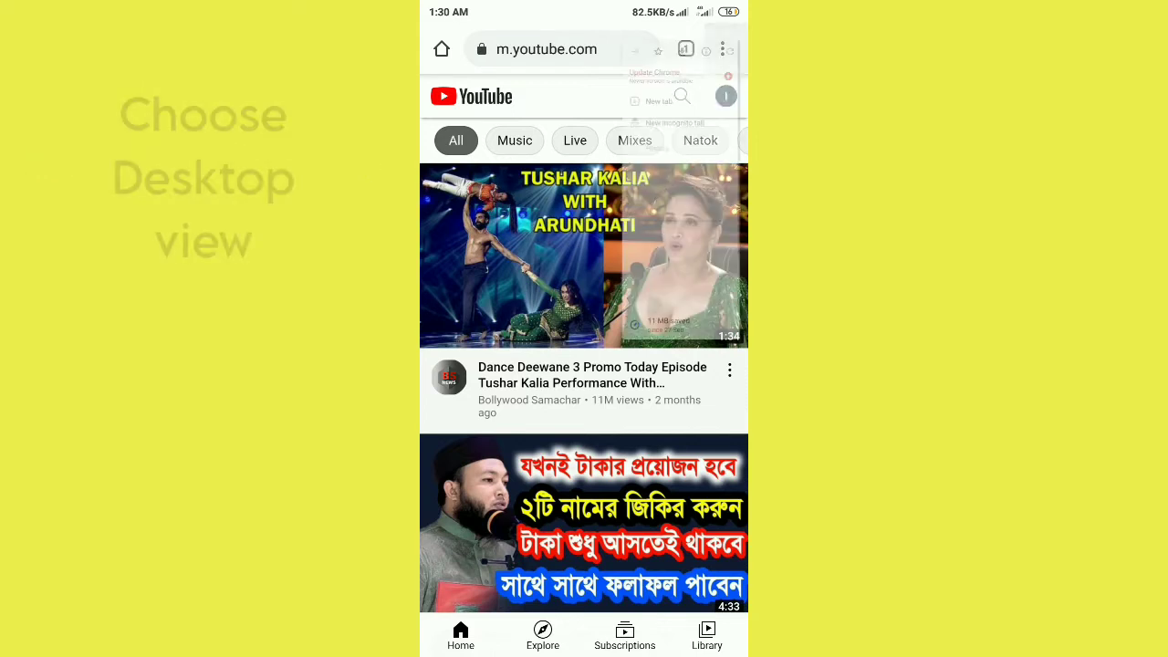
click(727, 49)
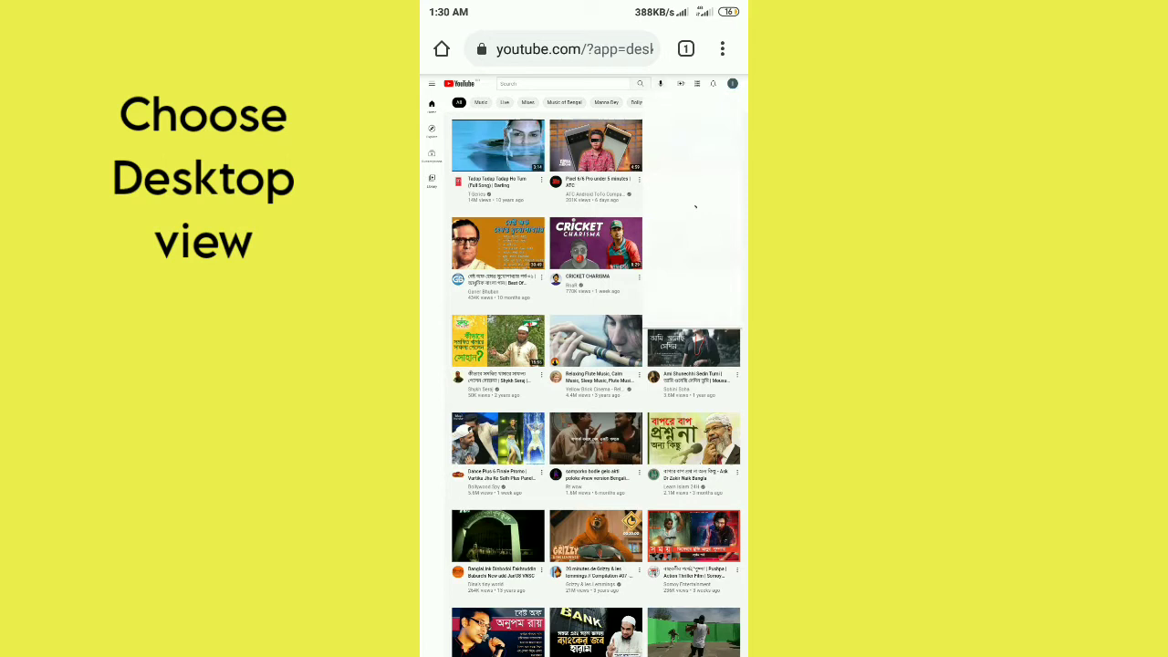
click(731, 83)
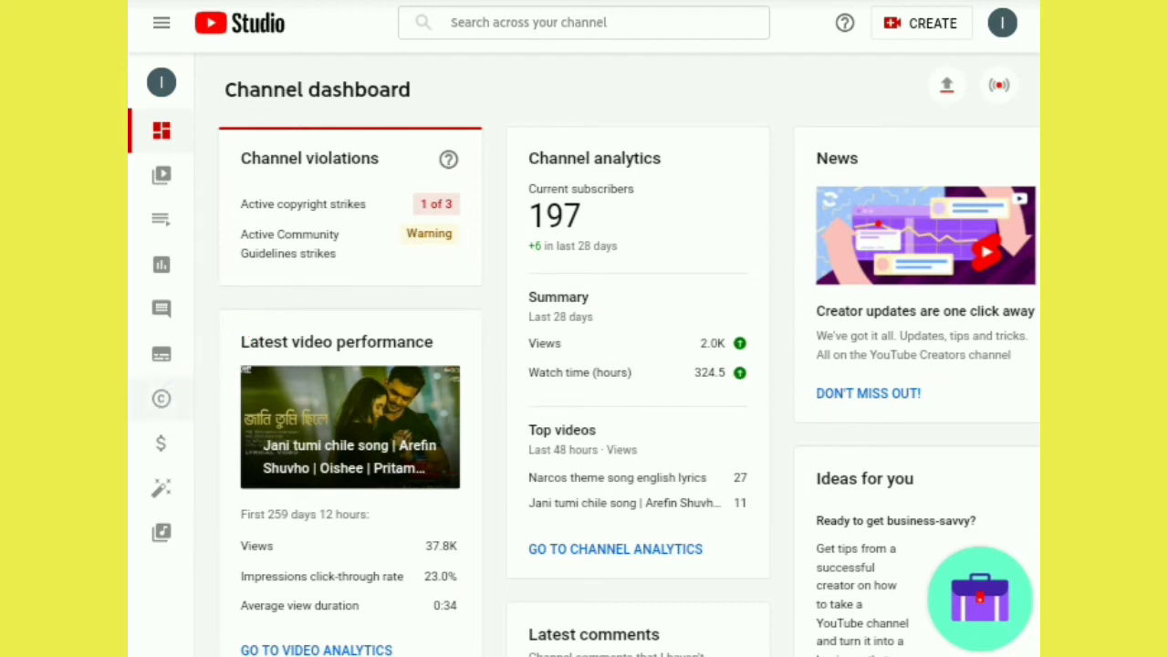
Step: Open the Copyright page and follow its video list link to claimed uploads
click(161, 399)
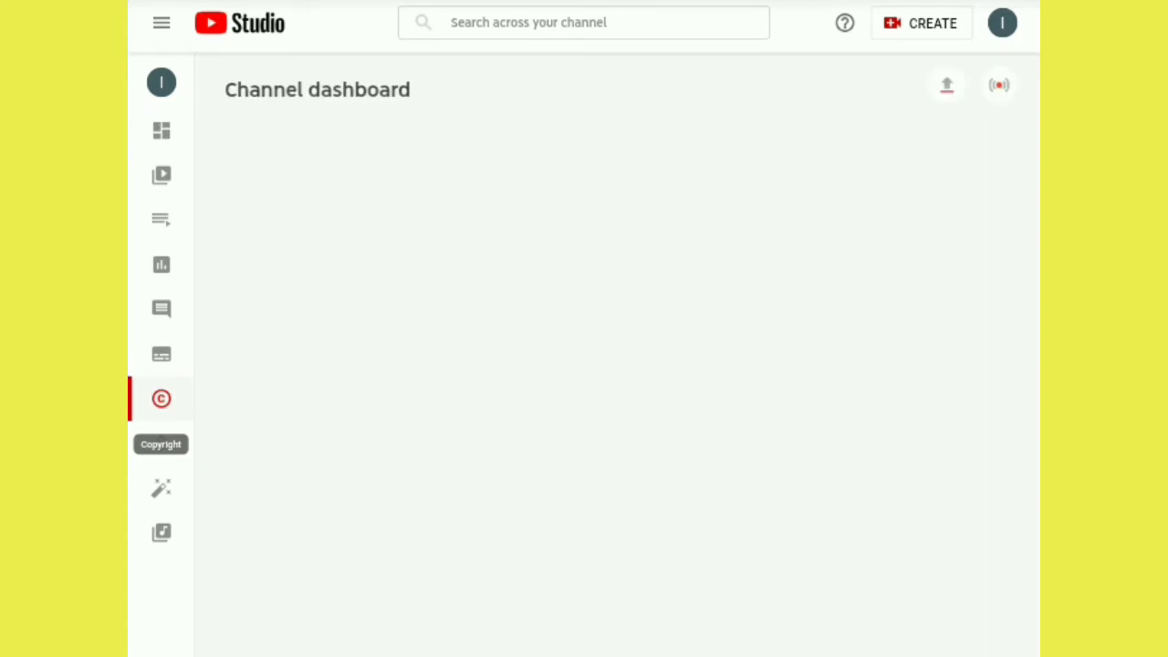
click(162, 398)
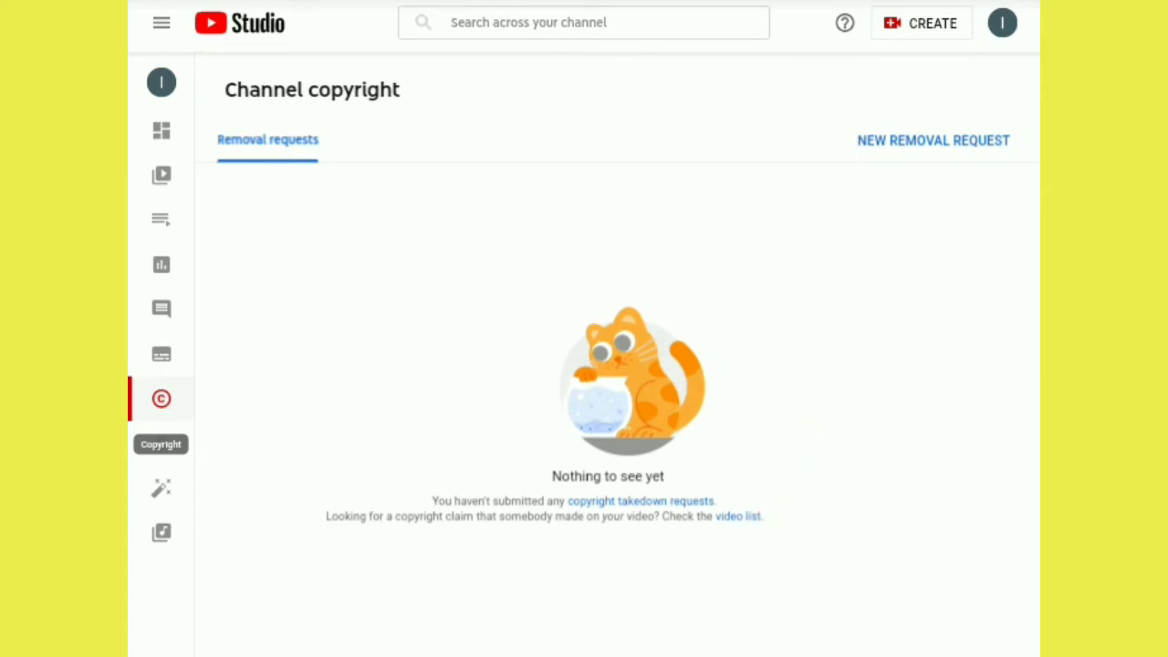
click(162, 176)
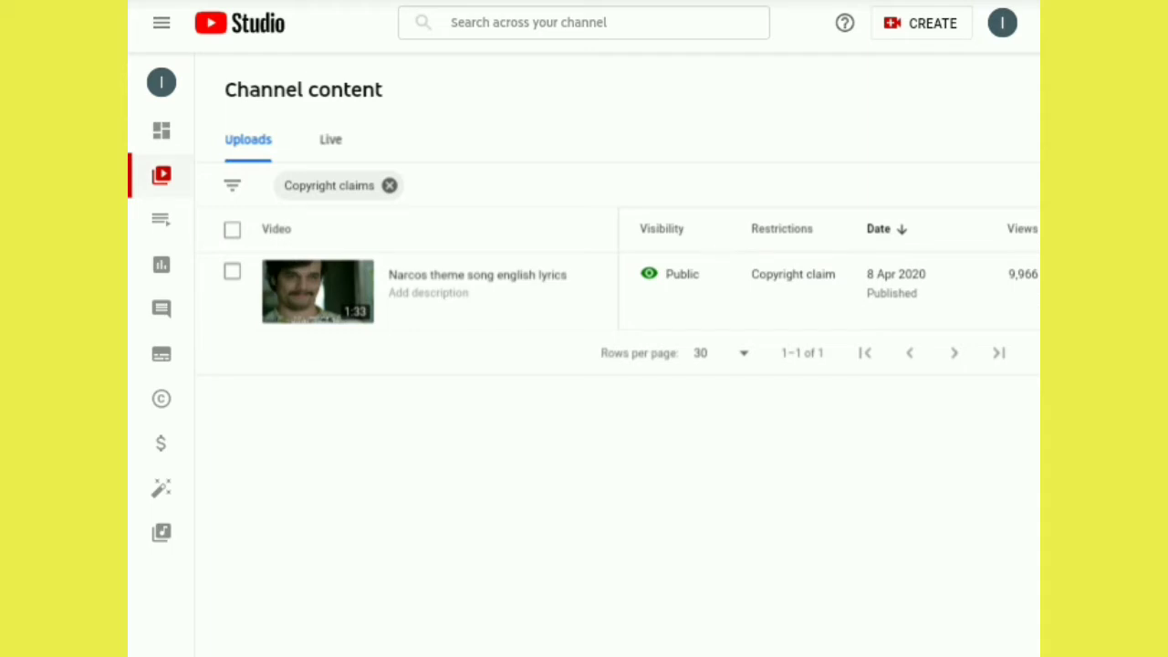
mouse_move(793, 274)
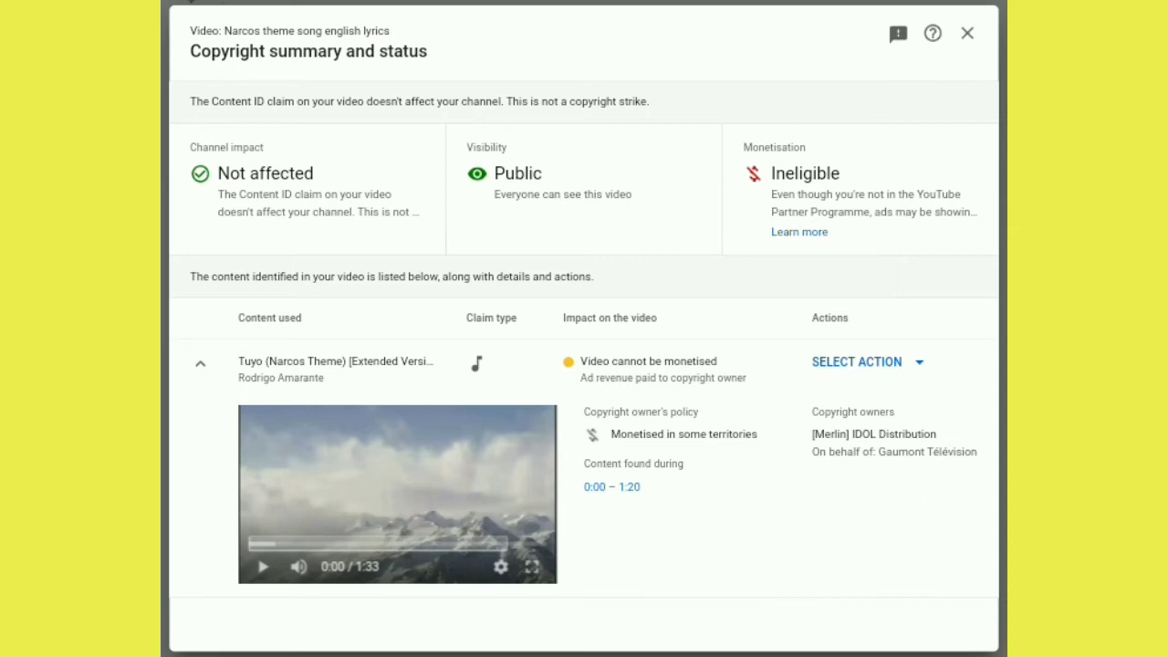
Step: Open the copyright claim summary for the Narcos theme song english lyrics video
click(856, 361)
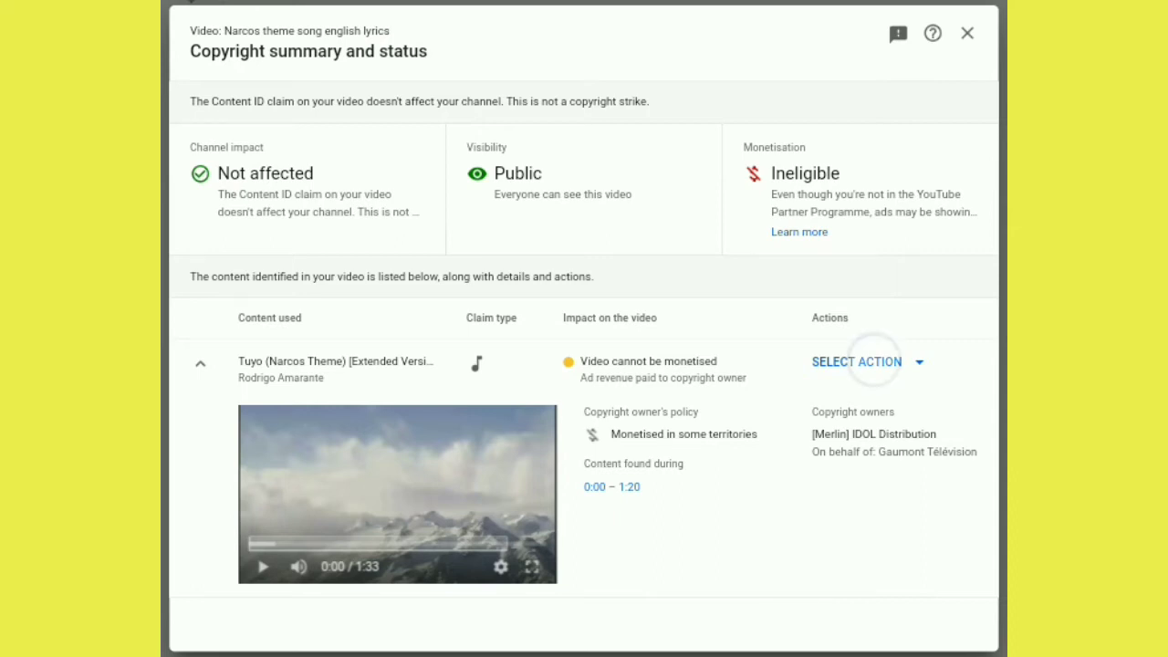
Step: Choose Mute song, muting all sound from 0:00 to 1:30, and continue
click(856, 361)
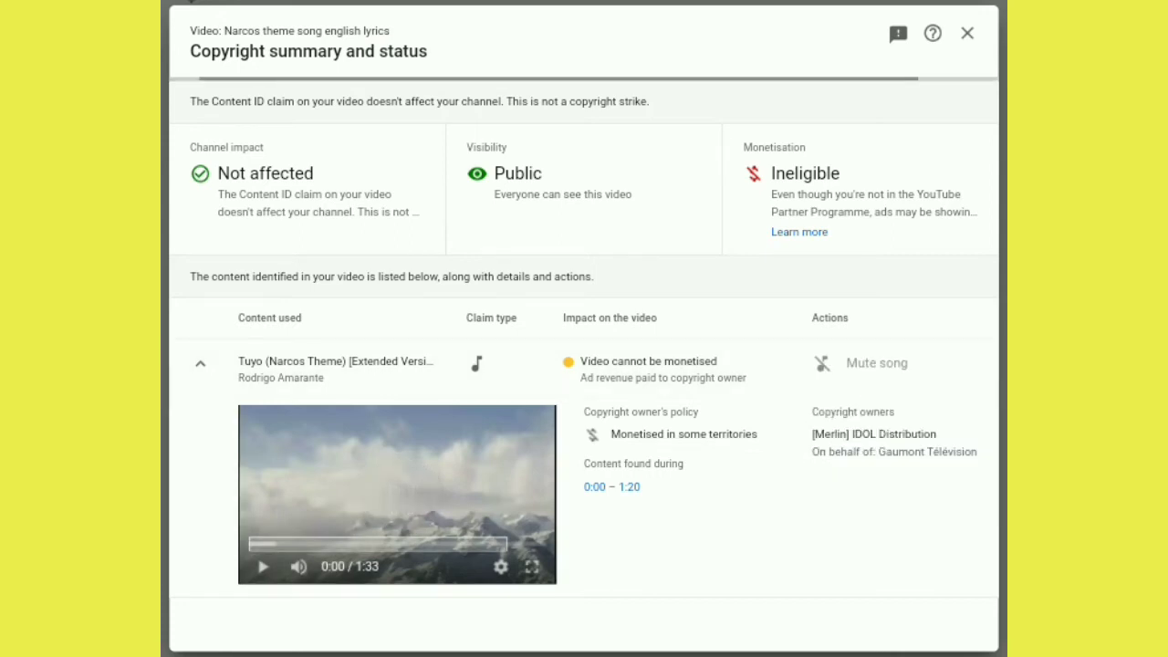
click(875, 363)
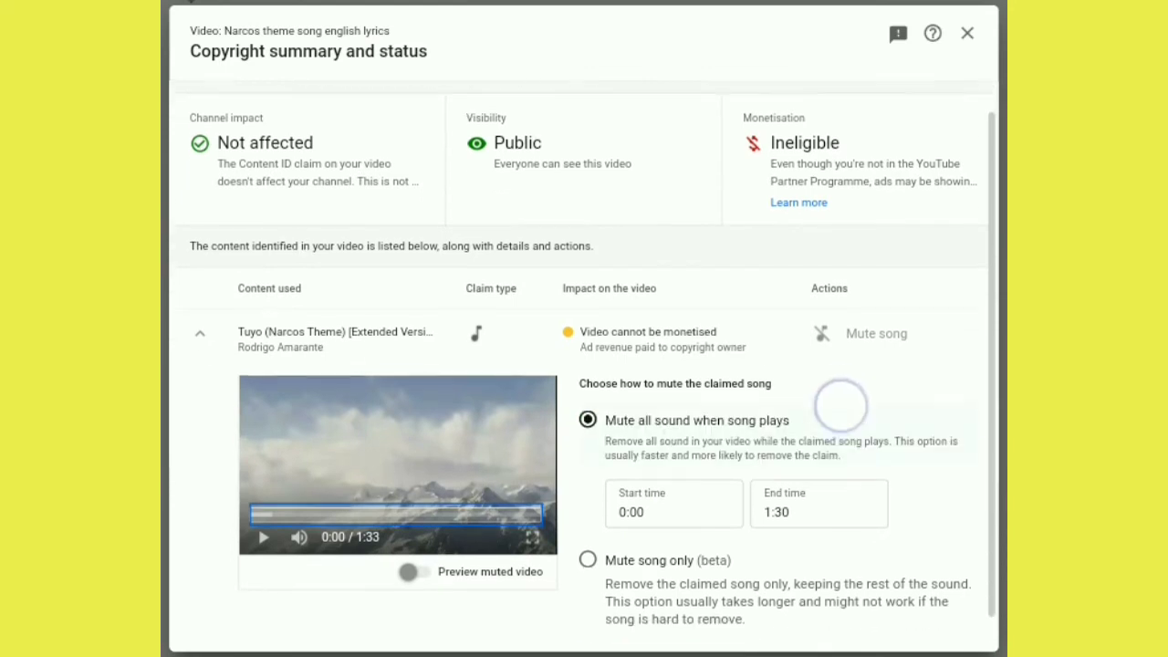
scroll(down, 3)
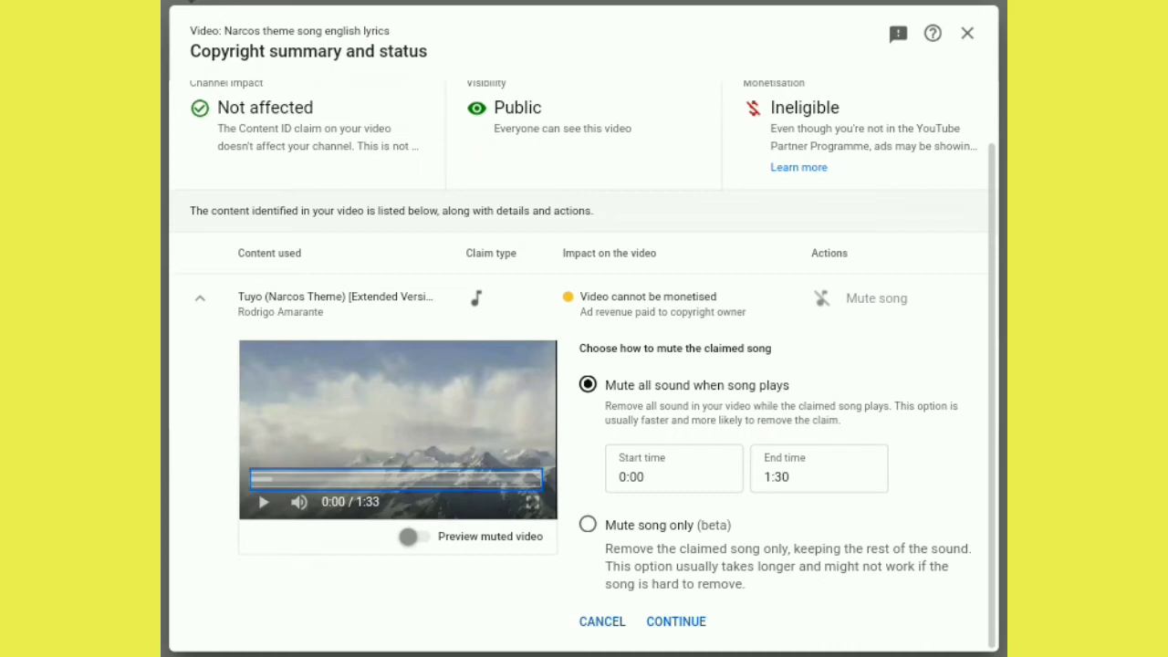
click(675, 622)
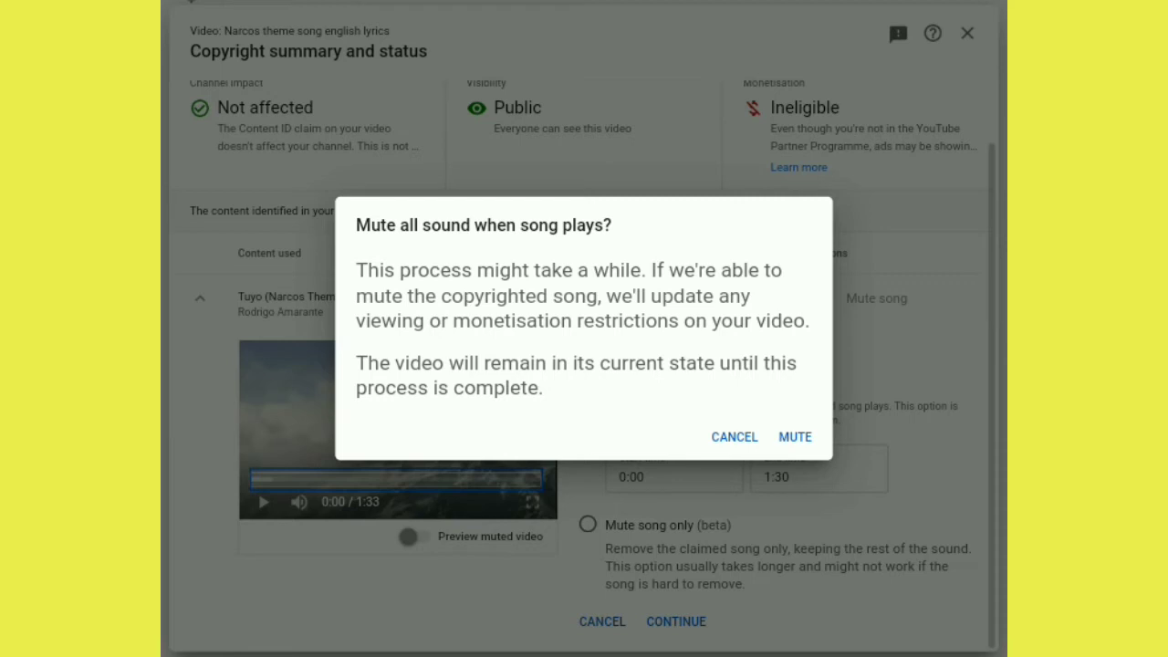
Step: Confirm MUTE and verify the Narcos video's Restrictions now read None
click(734, 436)
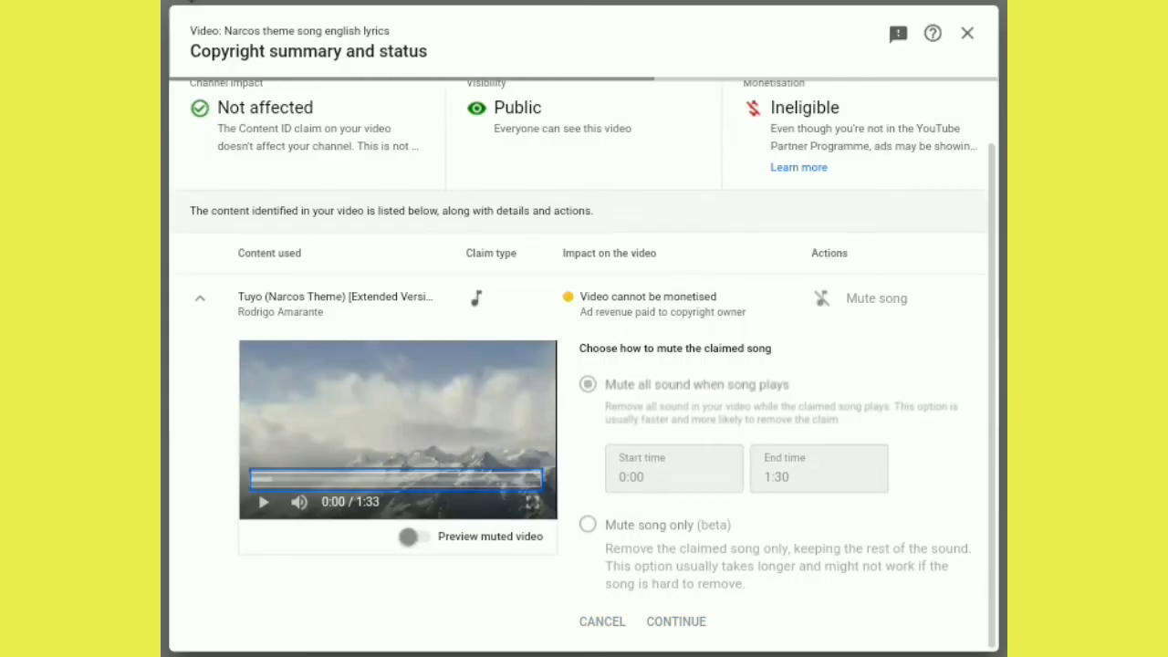
click(675, 621)
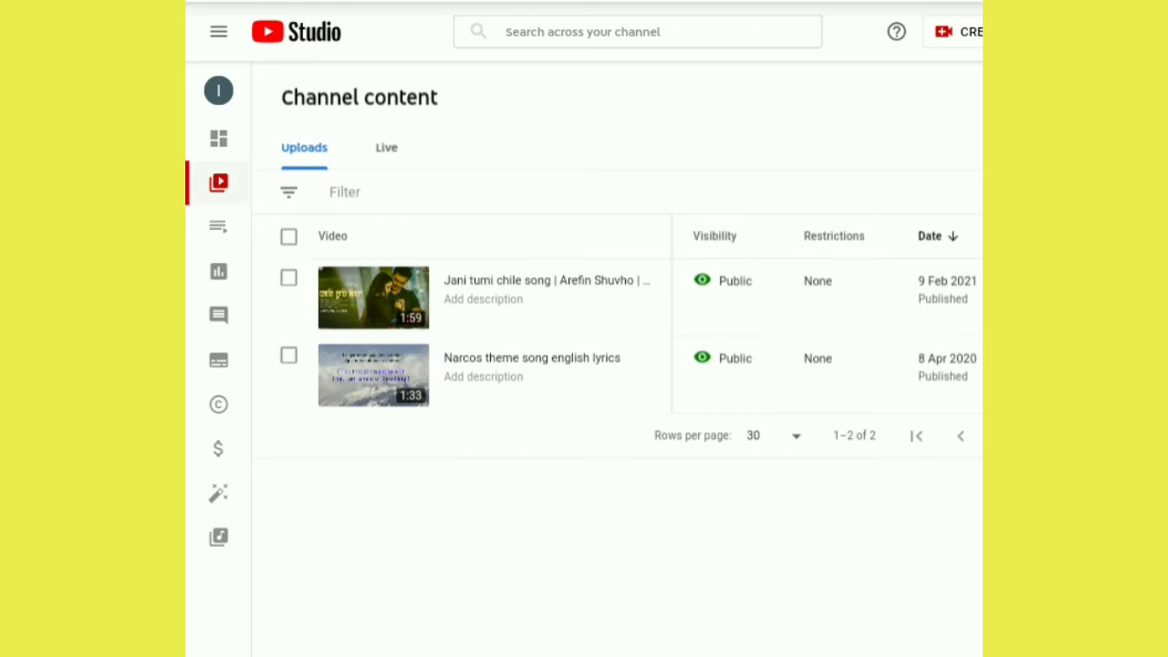
click(818, 358)
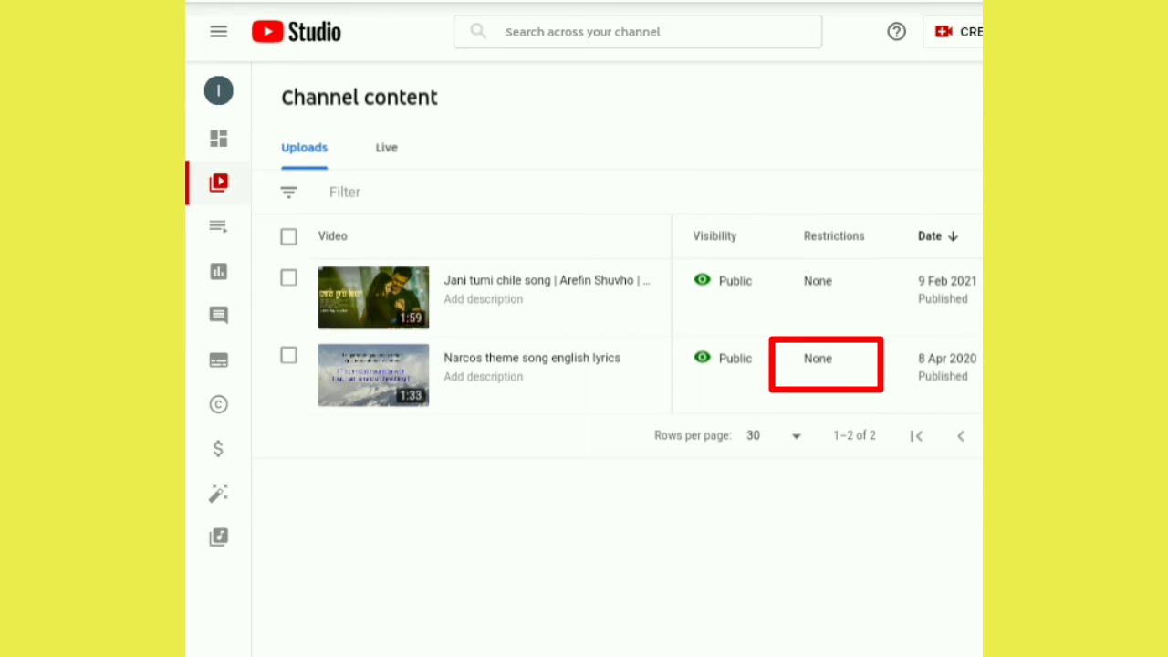